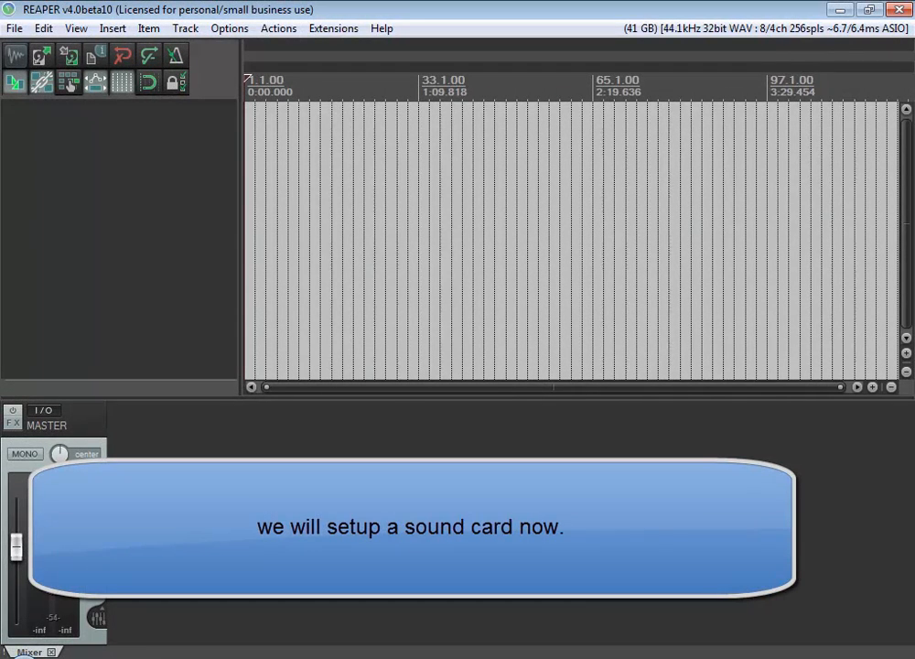
# - Bring up REAPER Preferences with Ctrl+P on the audio device settings
pyautogui.press('ctrl+p')
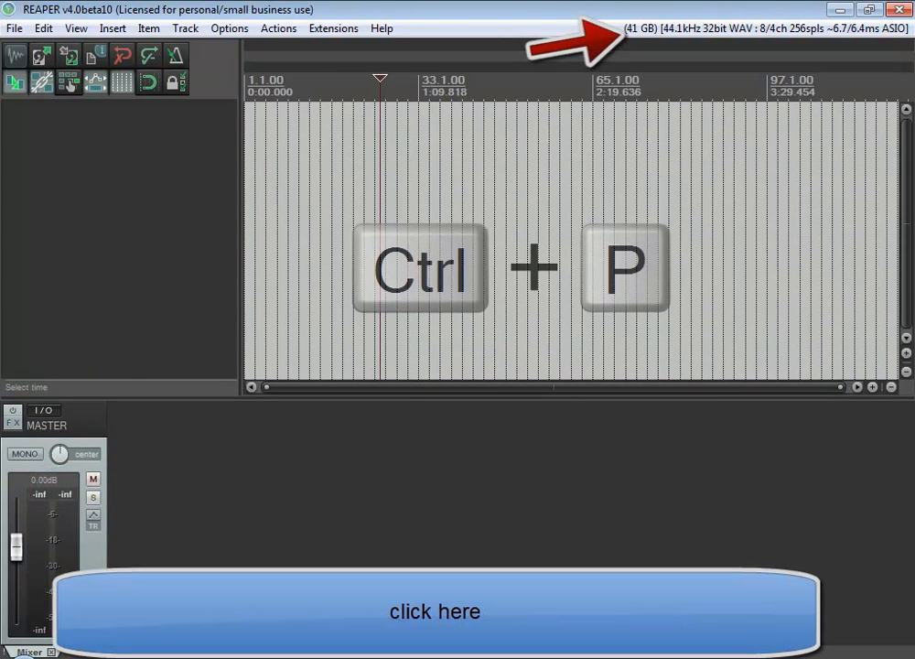
pyautogui.press('ctrl+p')
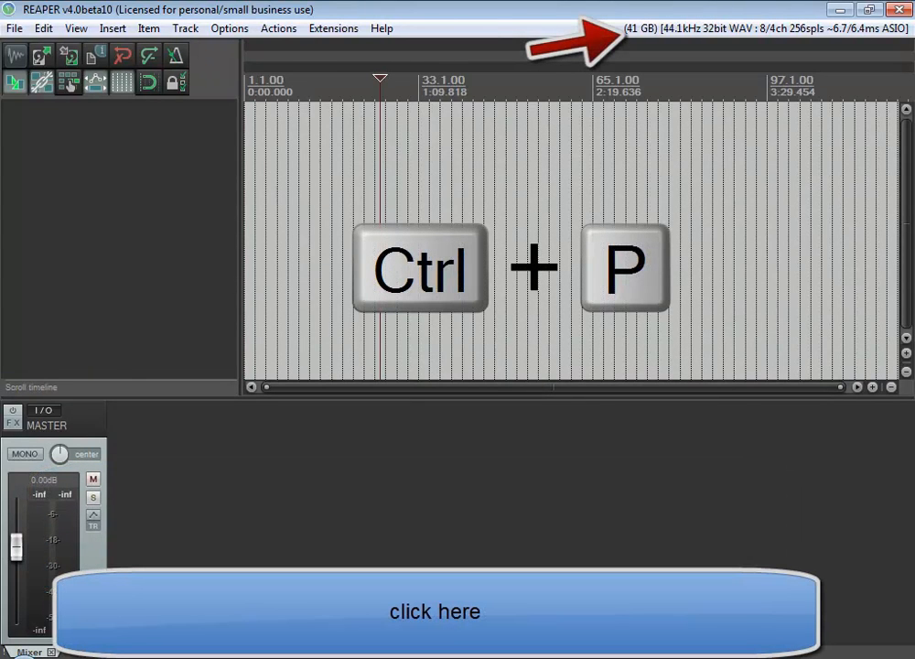
pyautogui.press('Ctrl+P')
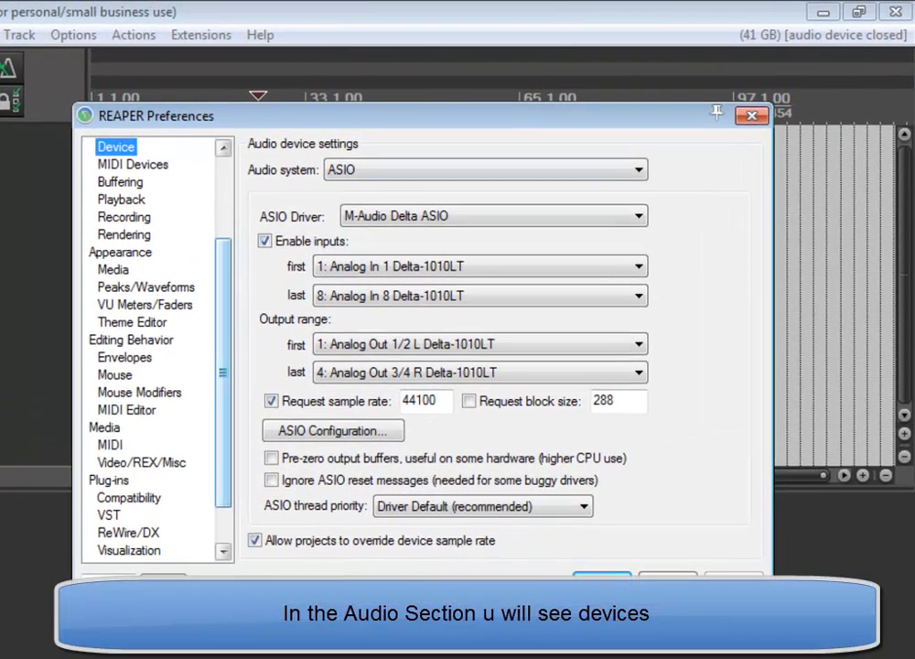
# - Visit the general Audio page, then return to the Device page and list the audio systems
pyautogui.scroll(3)
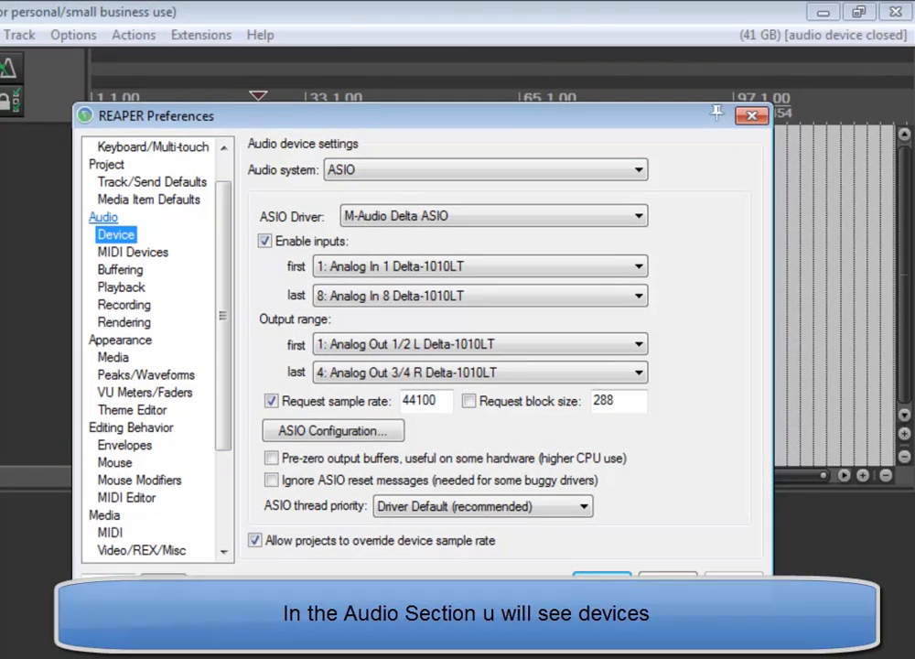
pyautogui.click(102, 216)
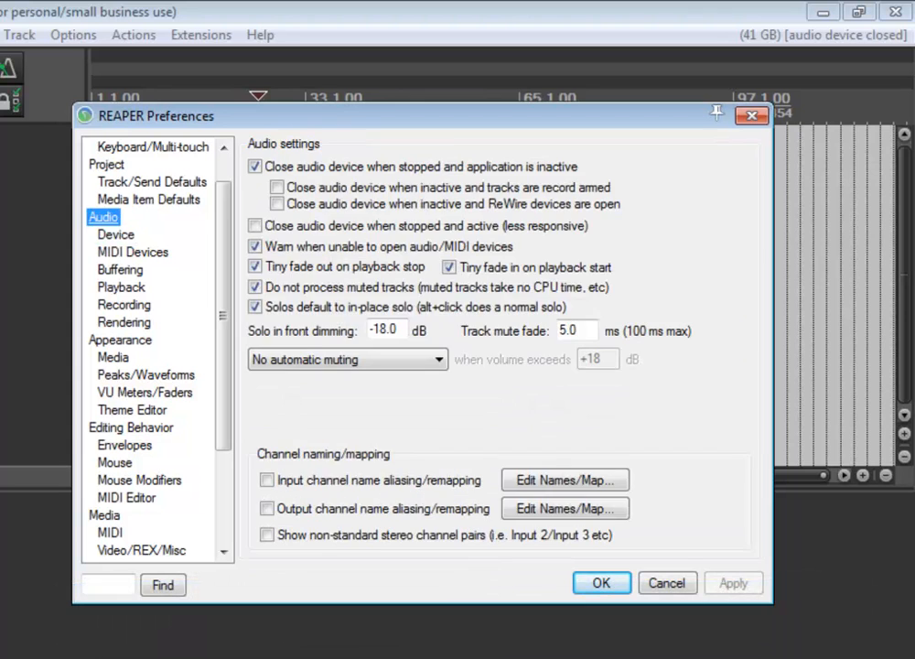
pyautogui.click(116, 234)
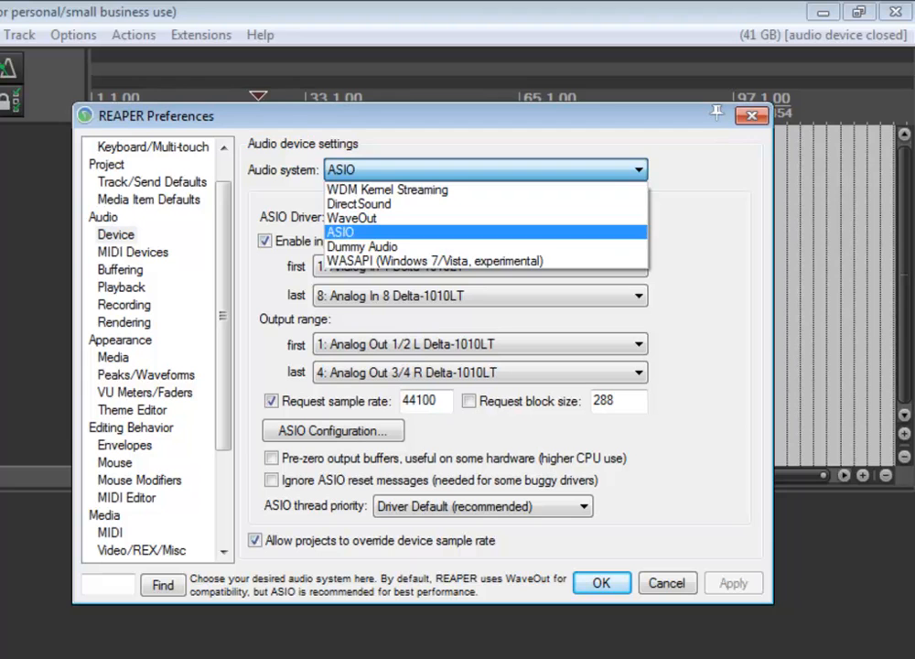
# - Keep ASIO as the audio system
pyautogui.click(341, 231)
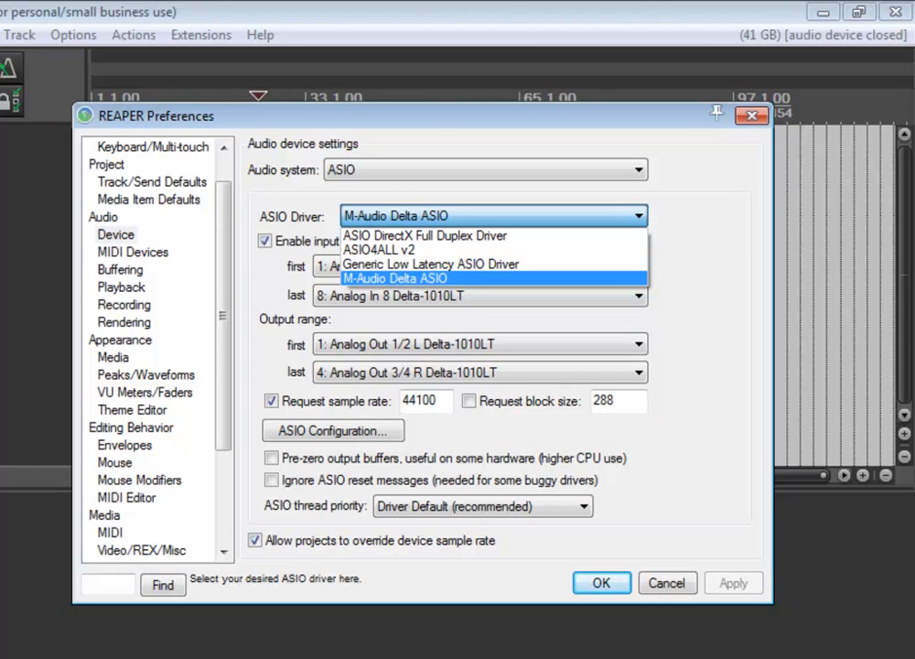
# - Choose M-Audio Delta ASIO as the ASIO driver
pyautogui.click(395, 278)
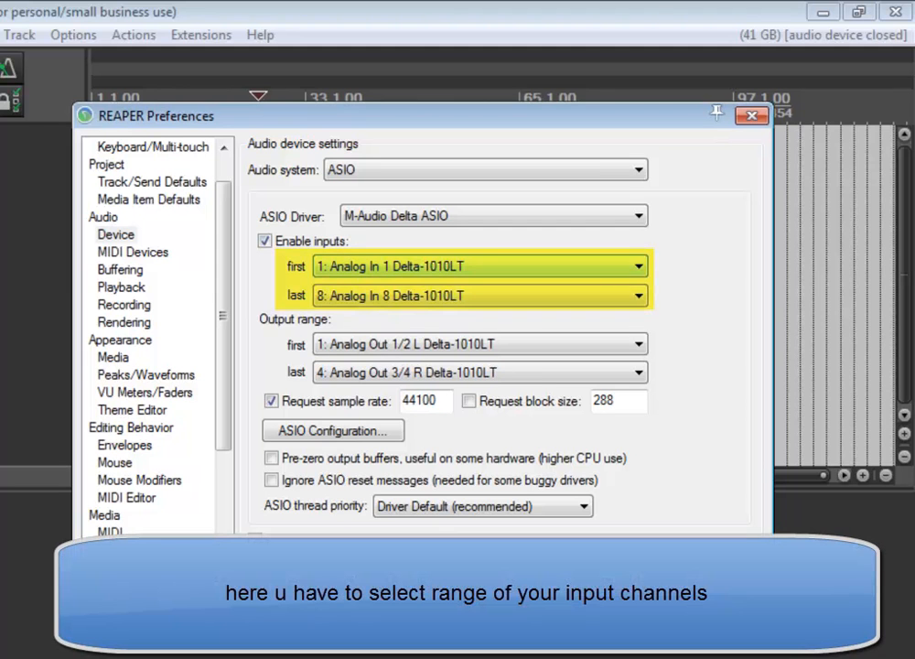
# - Set last input to Analog In 8 and outputs from Analog Out 1/2 L to 3/4 R
pyautogui.click(633, 265)
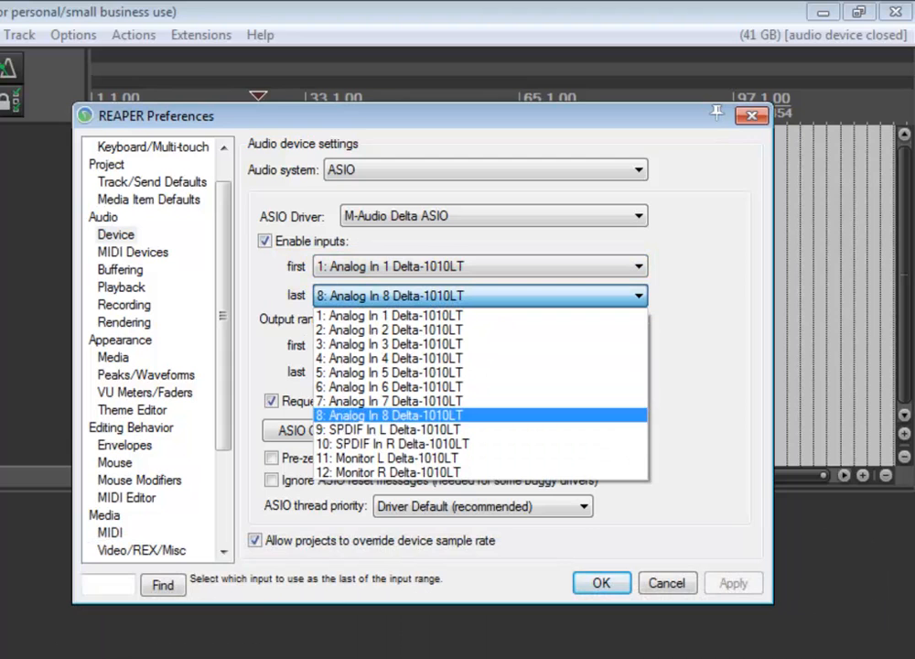
pyautogui.click(388, 413)
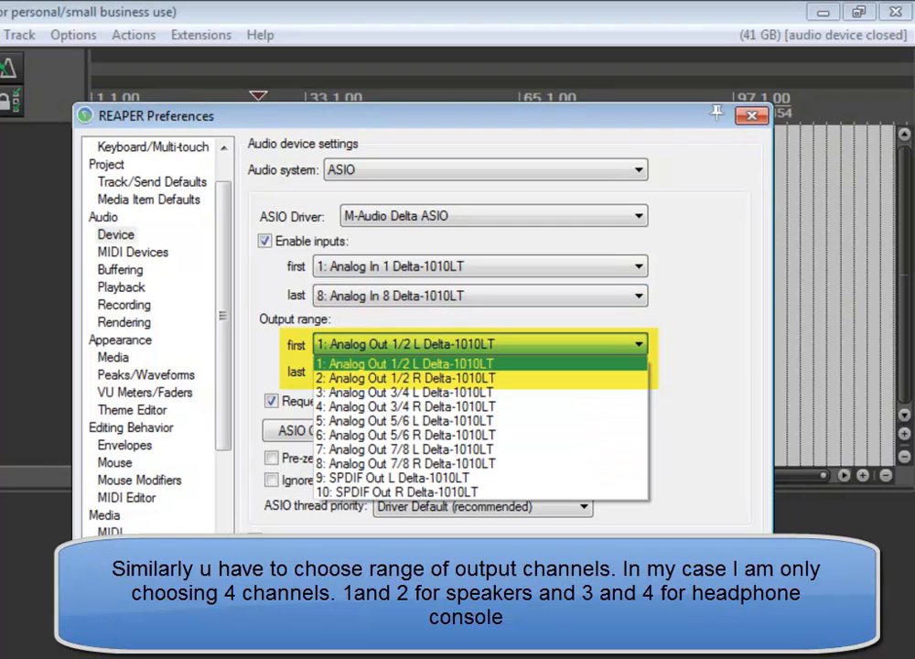
pyautogui.click(406, 407)
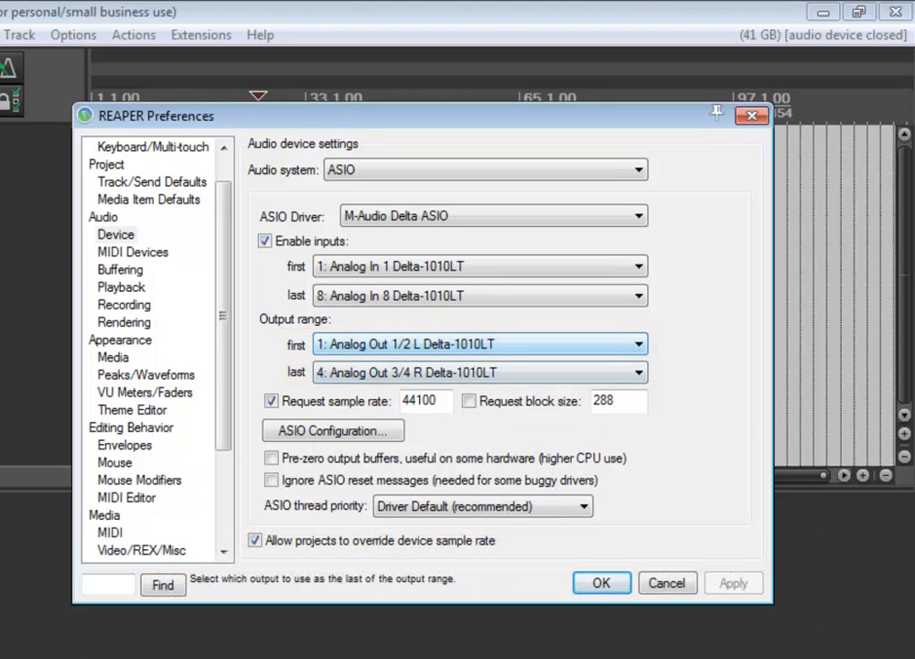
pyautogui.click(479, 371)
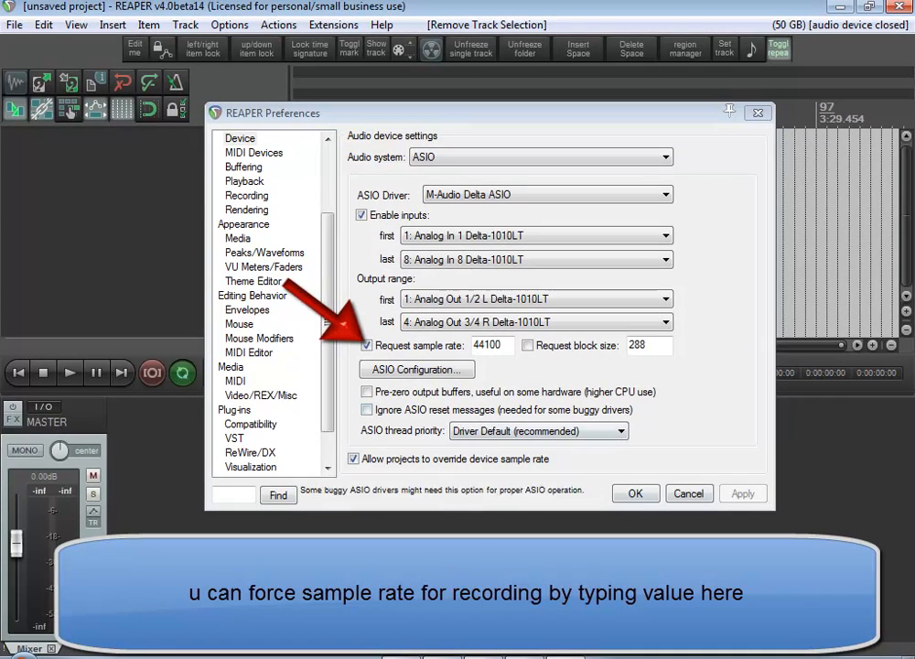
pyautogui.moveTo(366, 344)
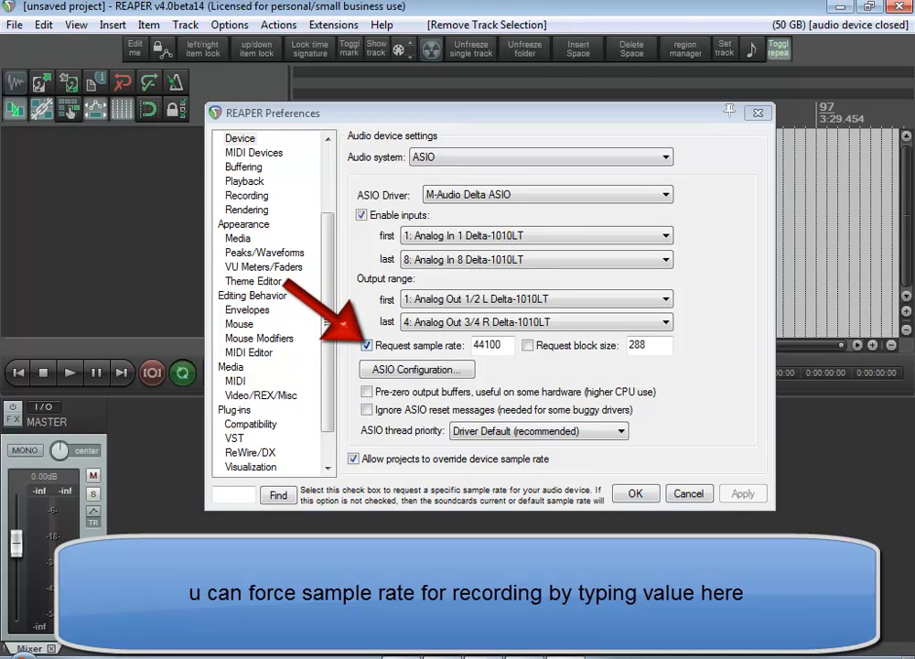
# - Enable Request sample rate, try 48000, settle on 44100, and enter block size 256
pyautogui.click(492, 344)
pyautogui.write('48000')
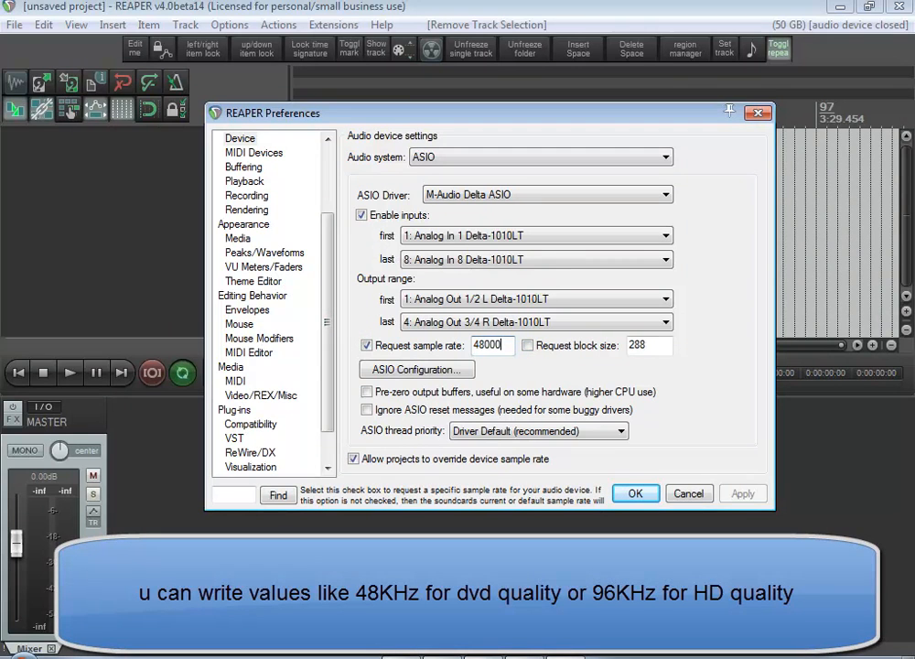
pyautogui.tripleClick(492, 344)
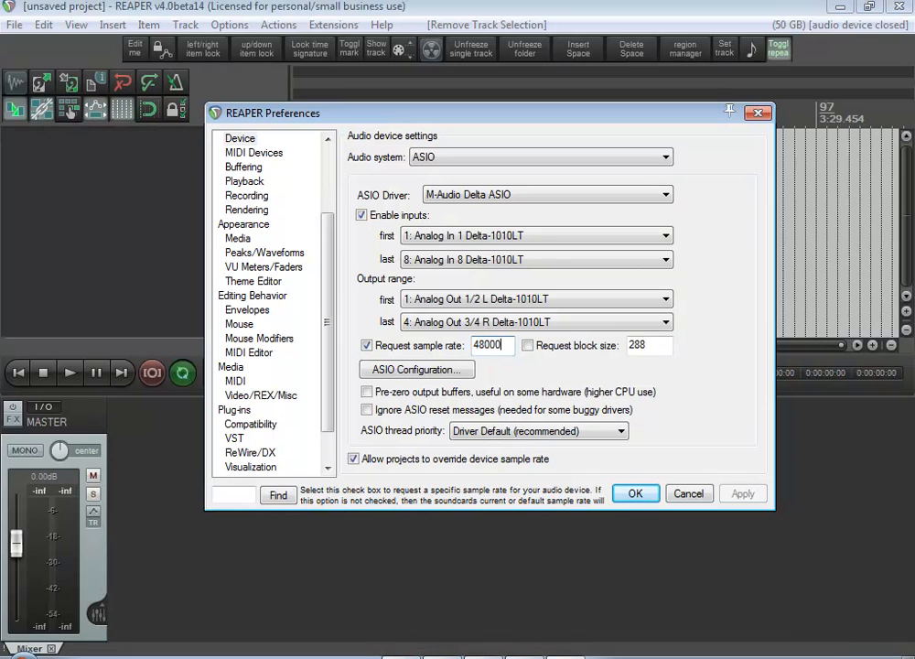
pyautogui.tripleClick(492, 344)
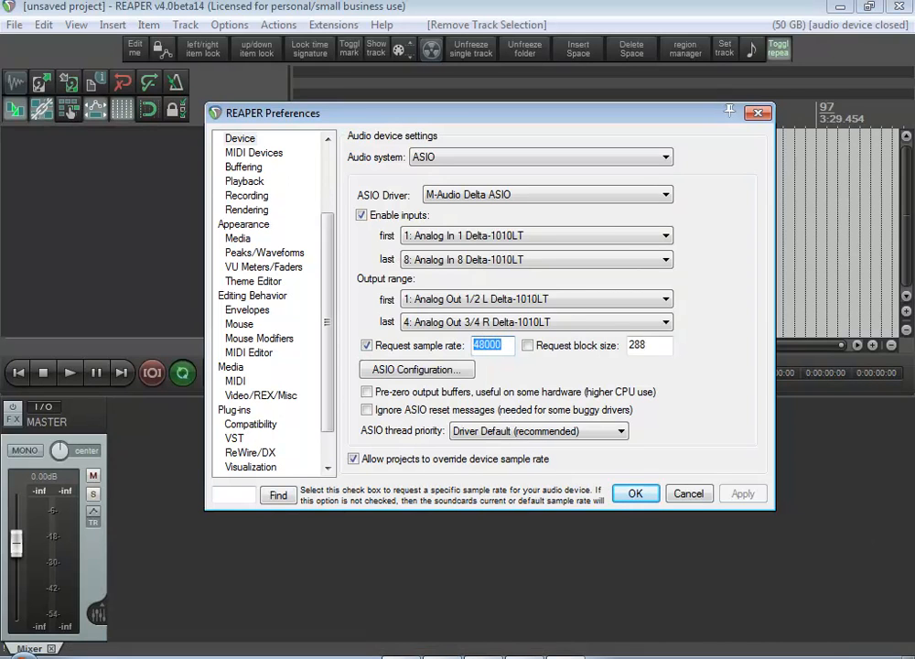
pyautogui.write('960')
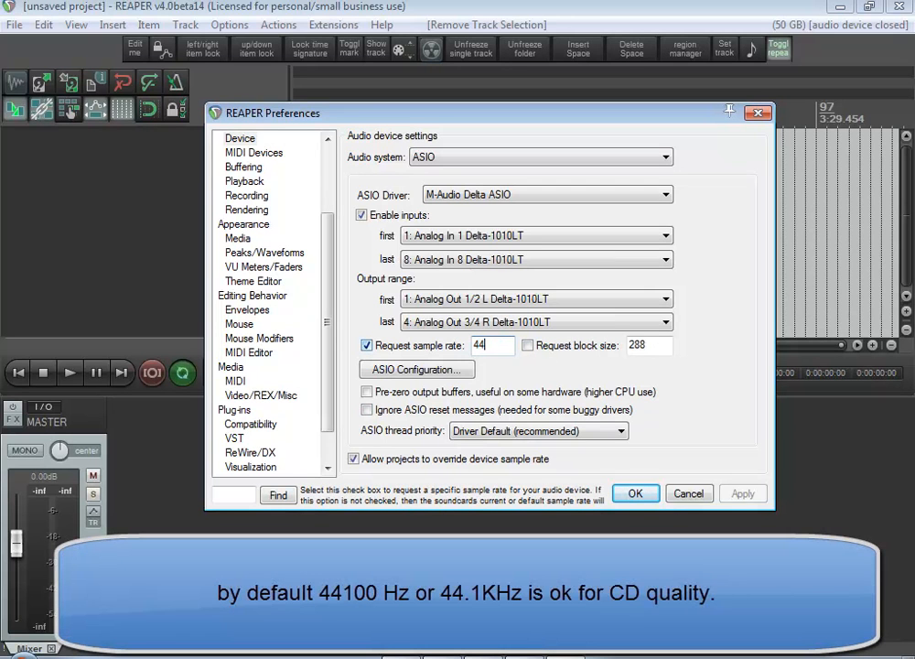
pyautogui.write('100')
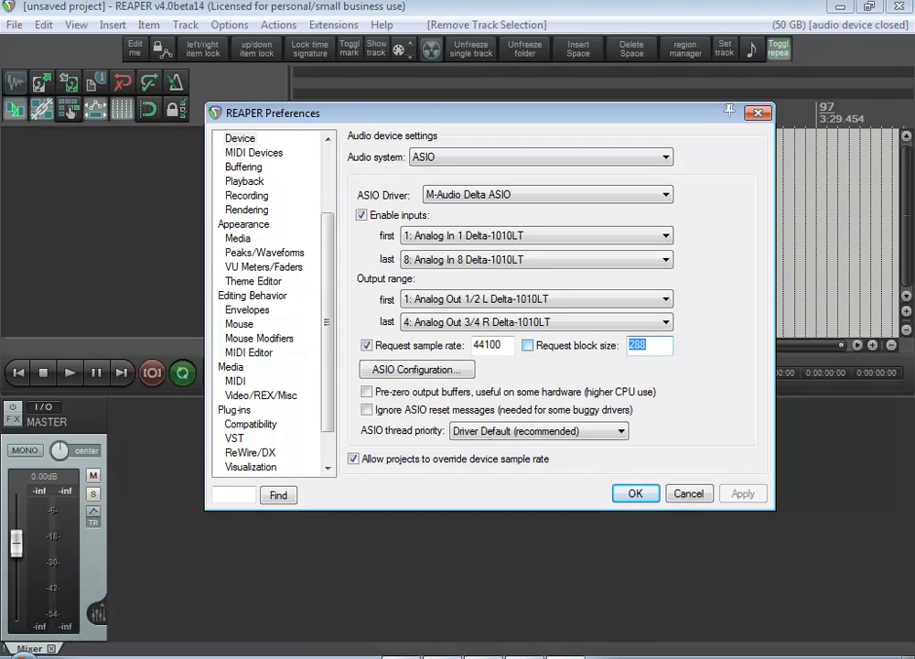
pyautogui.write('256')
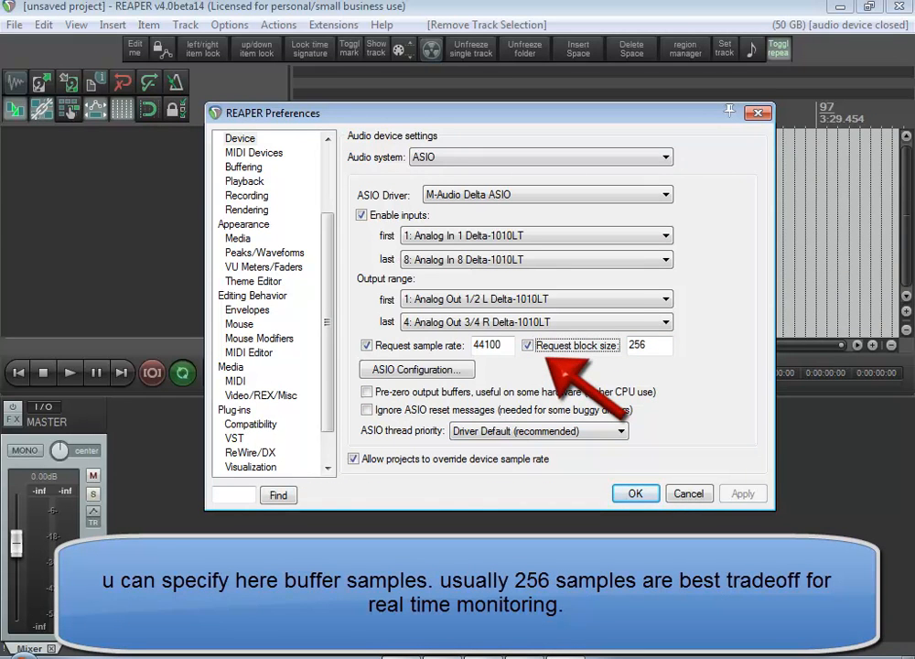
pyautogui.moveTo(366, 391)
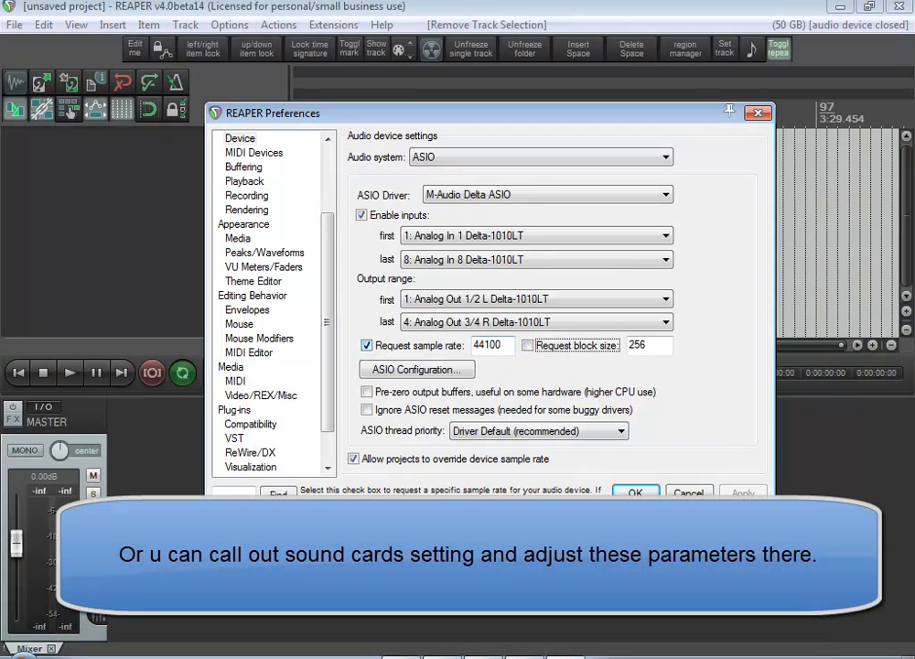
# - Toggle Request block size off again, leaving 256 entered
pyautogui.click(366, 333)
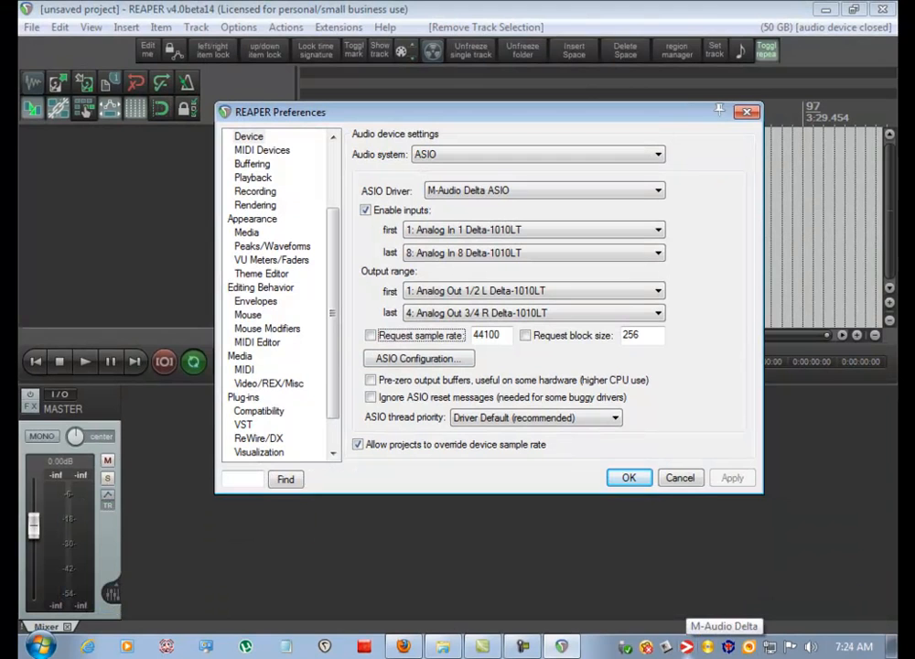
# - Launch the M-Audio Delta Control Panel from the tray and show its hardware settings
pyautogui.rightClick(724, 626)
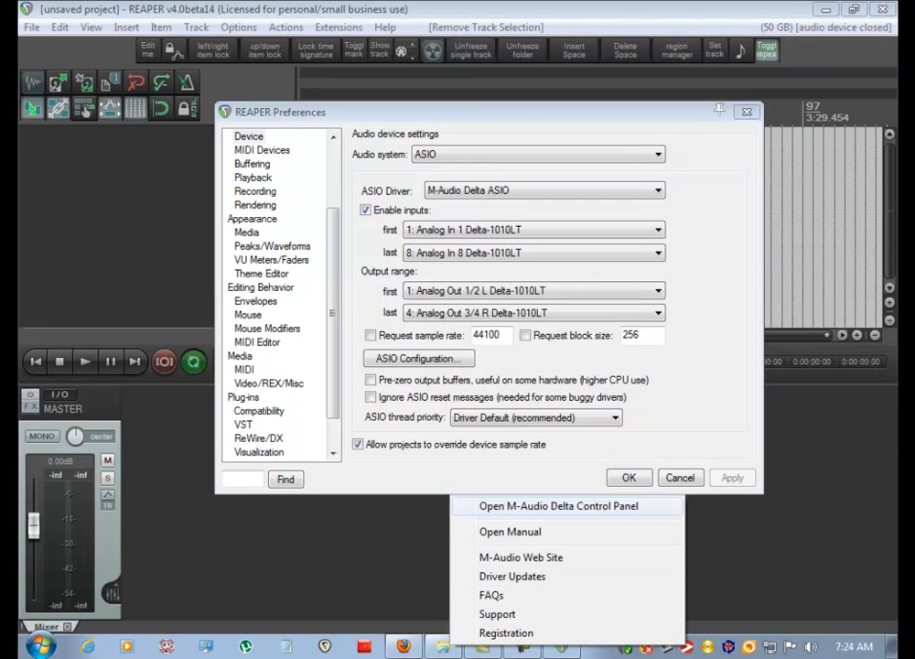
pyautogui.click(558, 505)
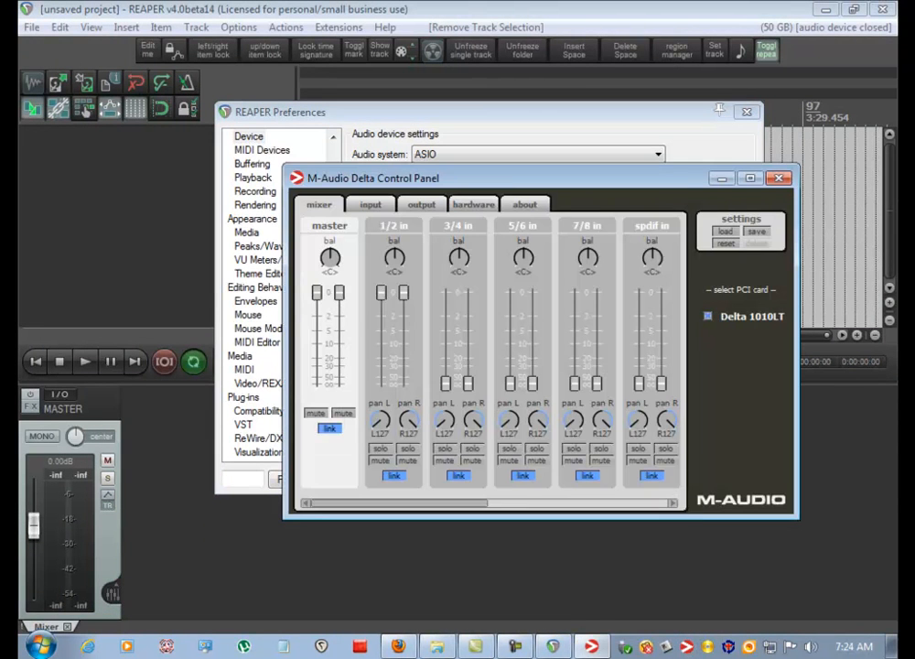
pyautogui.click(474, 205)
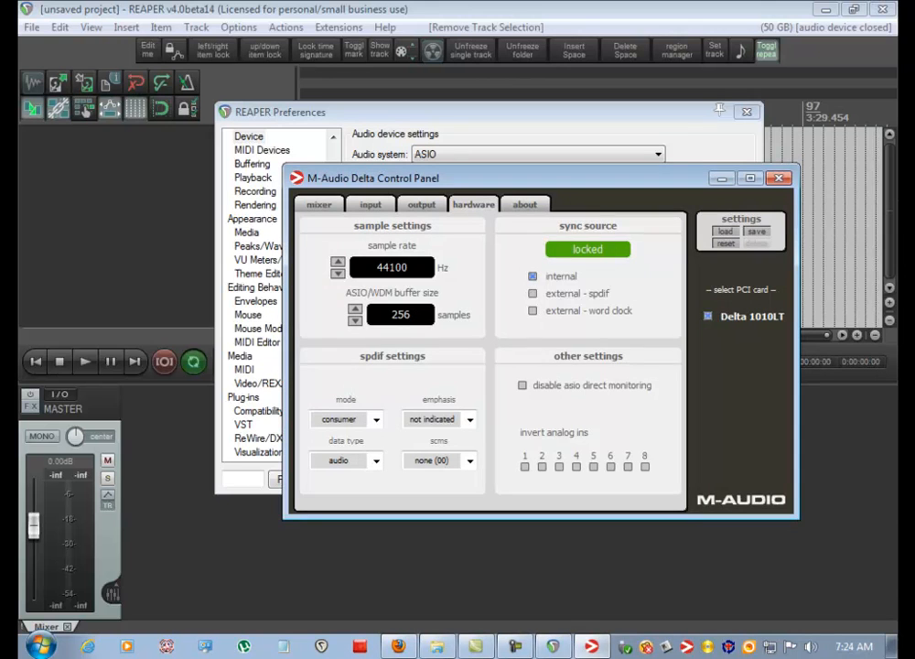
pyautogui.click(391, 267)
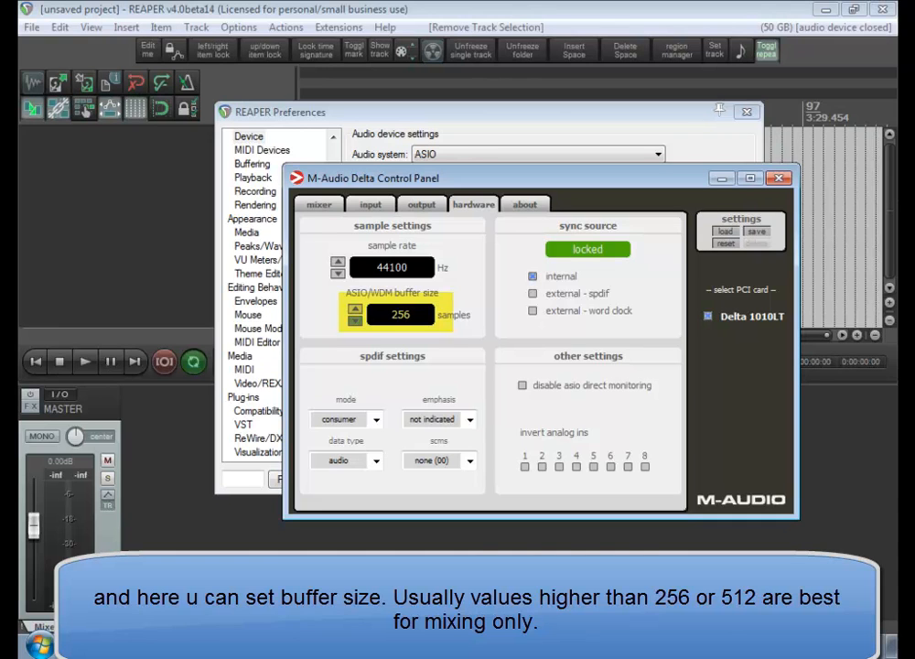
# - Nudge the ASIO buffer size up and back down to 256 samples at 44100 Hz
pyautogui.click(355, 307)
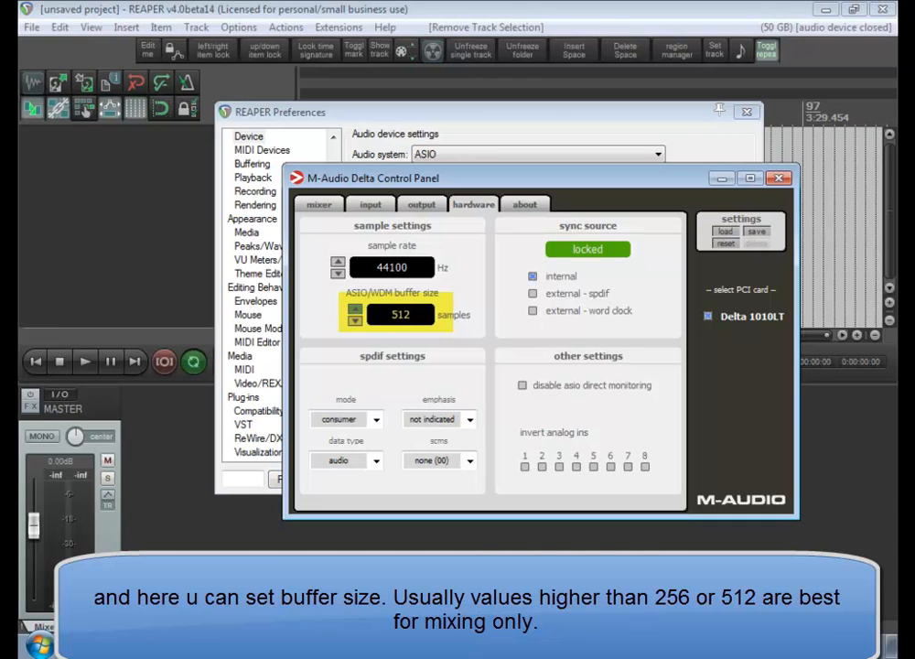
pyautogui.click(354, 307)
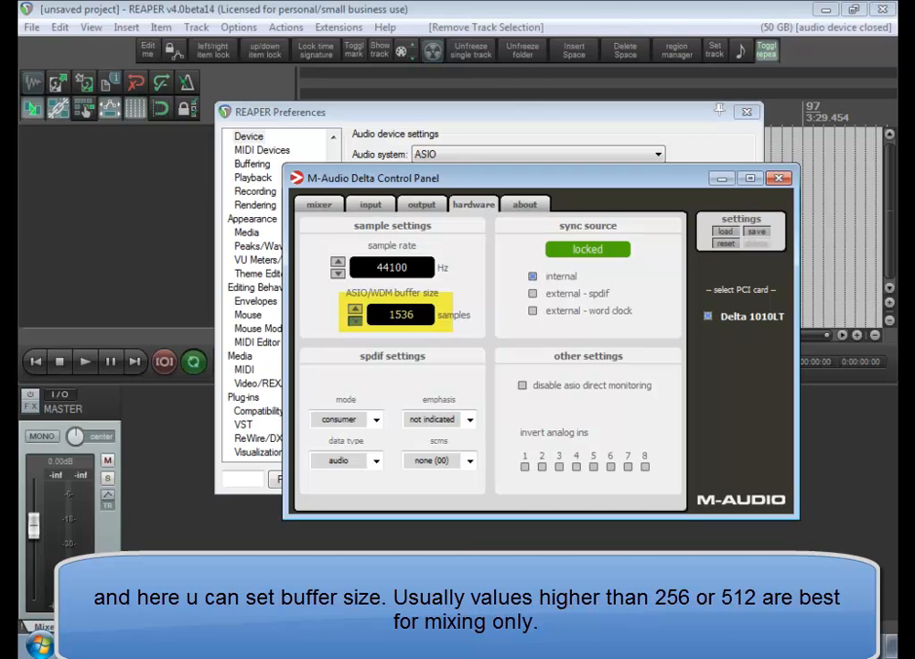
pyautogui.click(355, 322)
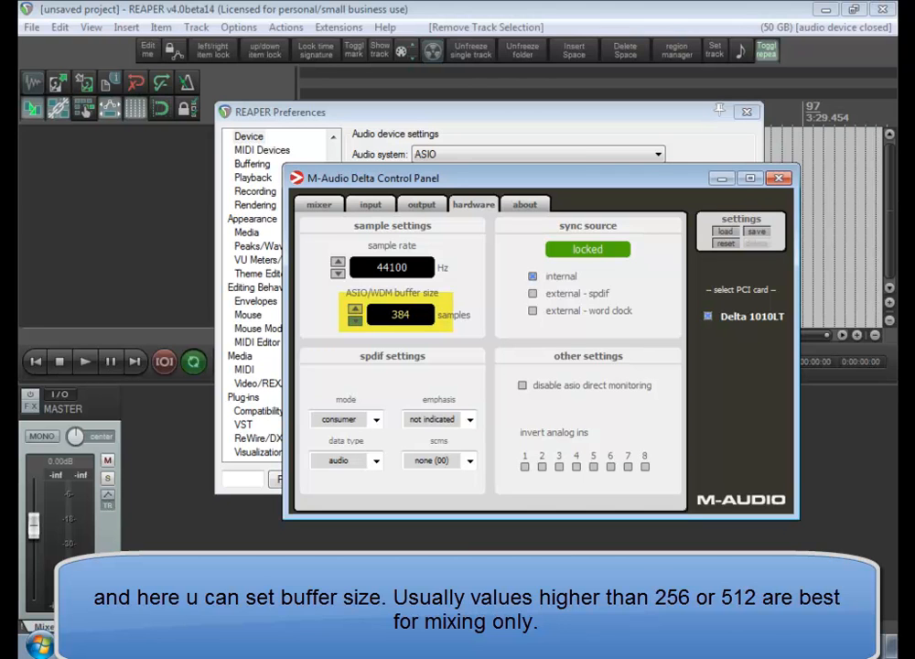
pyautogui.click(355, 322)
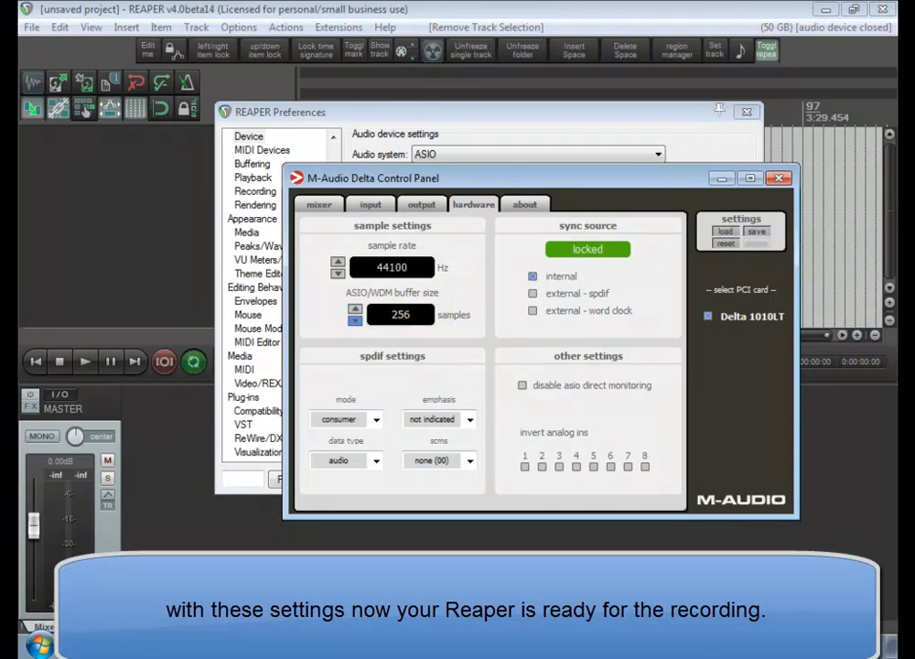